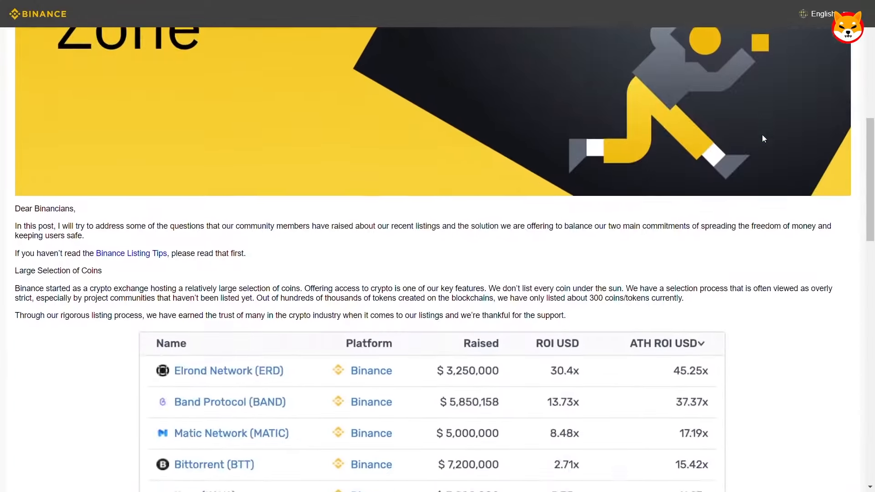
{"action": "scroll", "scroll_direction": "down", "scroll_amount": 3}
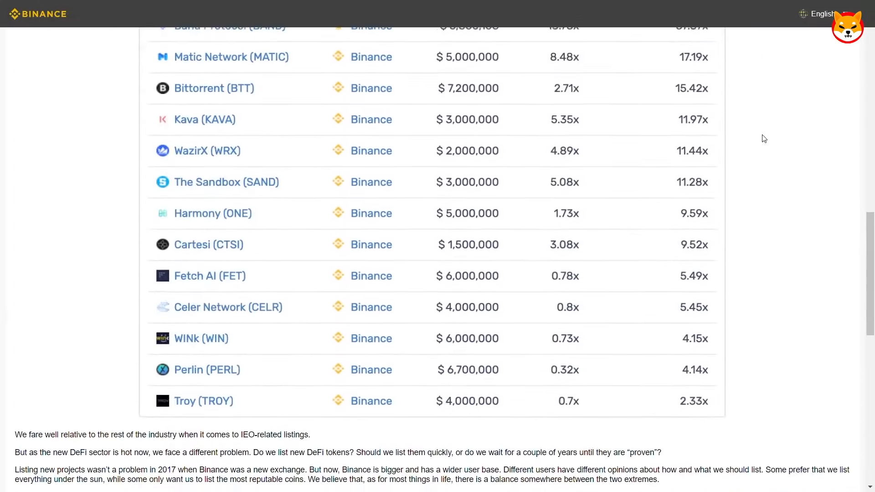